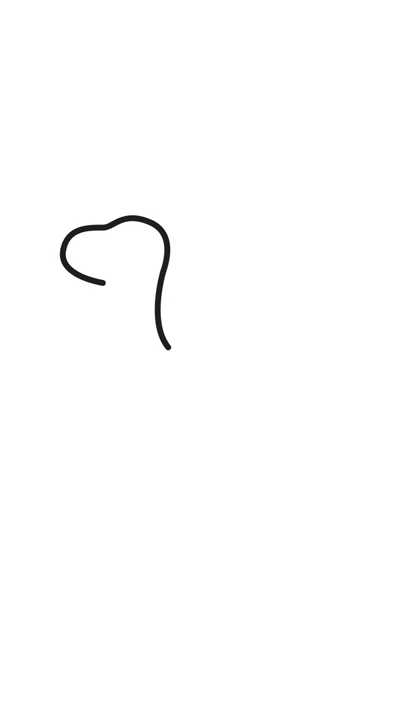
Draw the neck's front edge below the jaw and the back curve sweeping down to the right
{"action": "left_click_drag", "start_coordinate": [100, 283], "coordinate": [128, 423]}
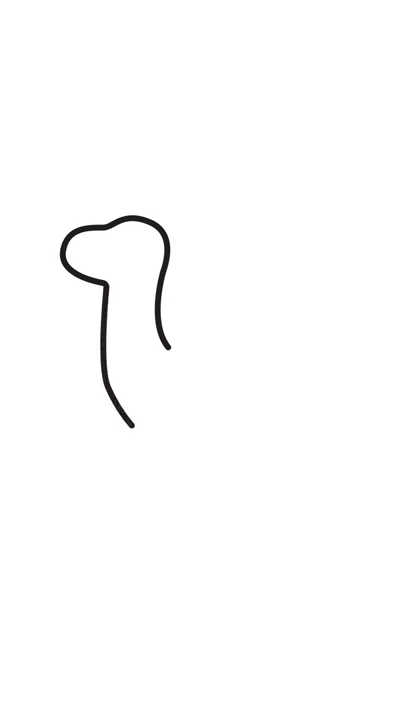
{"action": "left_click_drag", "start_coordinate": [170, 345], "coordinate": [260, 420]}
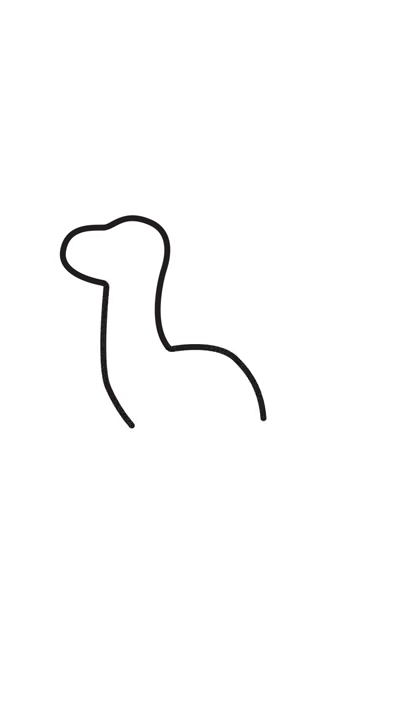